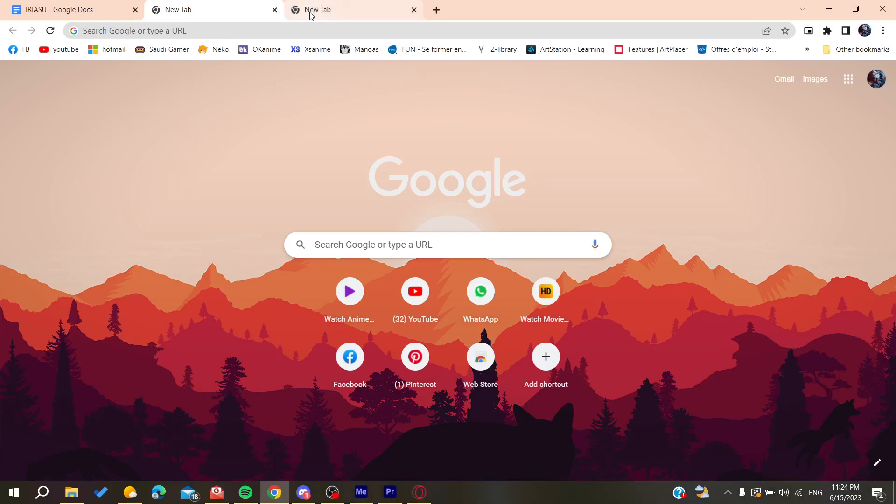
pyautogui.moveTo(312, 9)
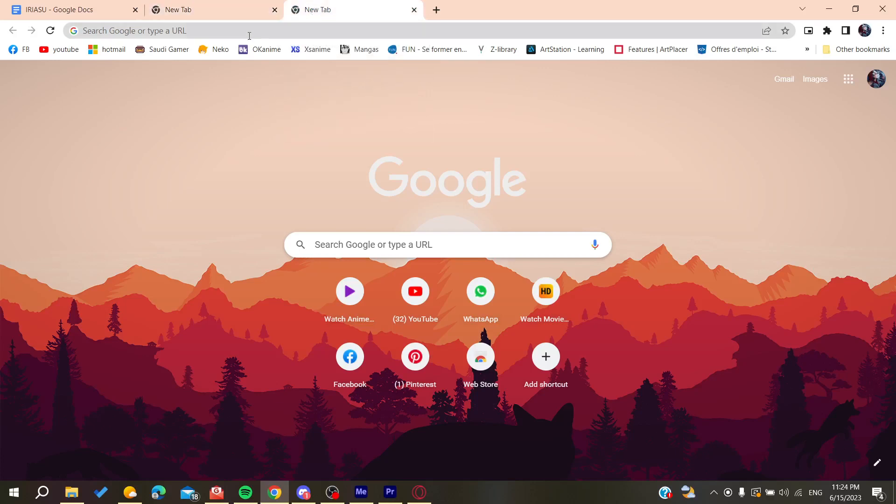
# Search Google for NordVPN from the Chrome address bar using the search suggestion.
pyautogui.click(229, 30)
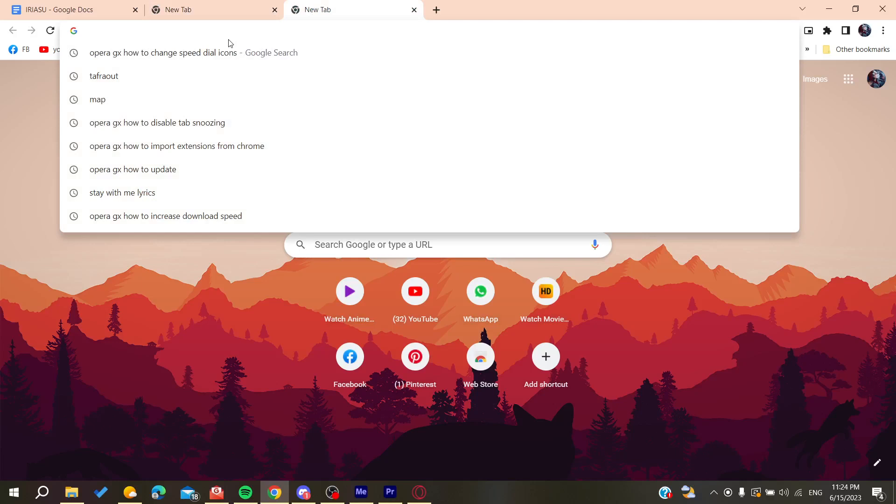
pyautogui.write('notion.so')
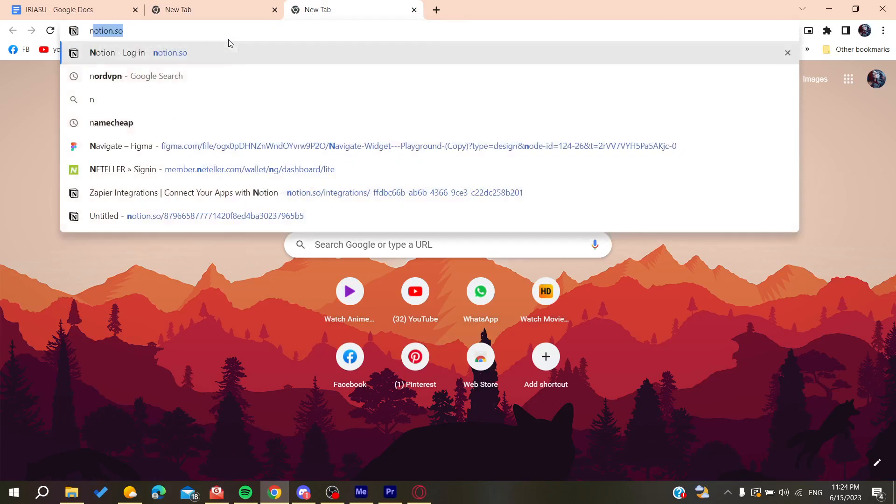
pyautogui.click(135, 75)
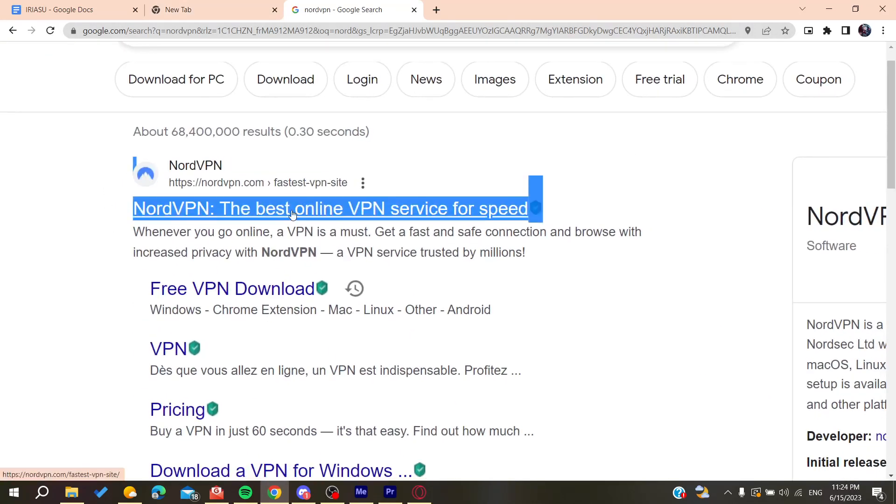
# Go to the NordVPN site's Windows download page via Download VPN.
pyautogui.scroll(3)
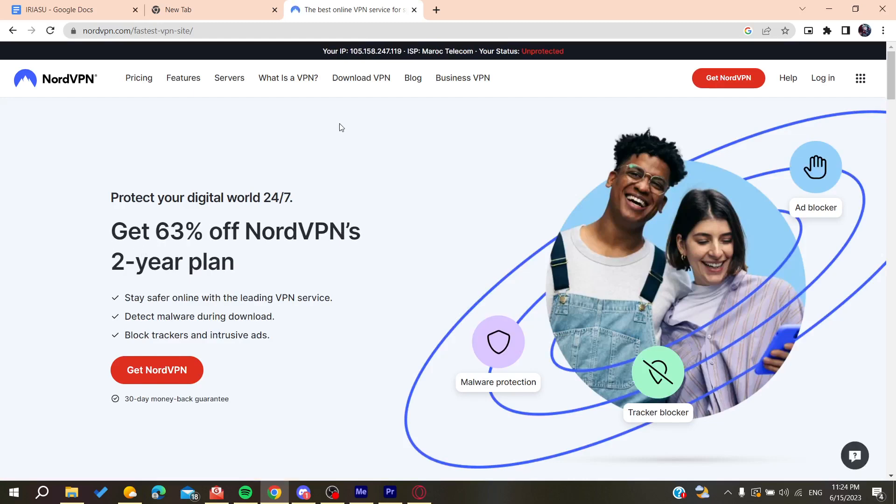
pyautogui.moveTo(360, 77)
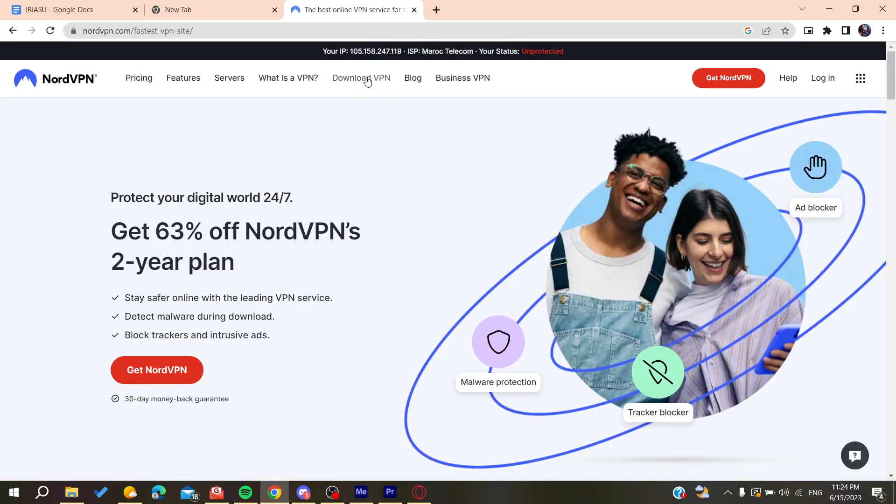
pyautogui.click(360, 78)
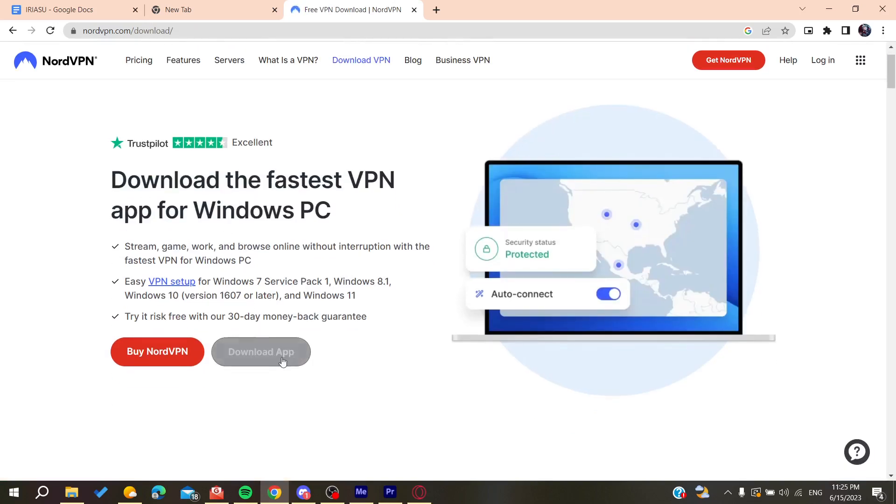
pyautogui.moveTo(260, 352)
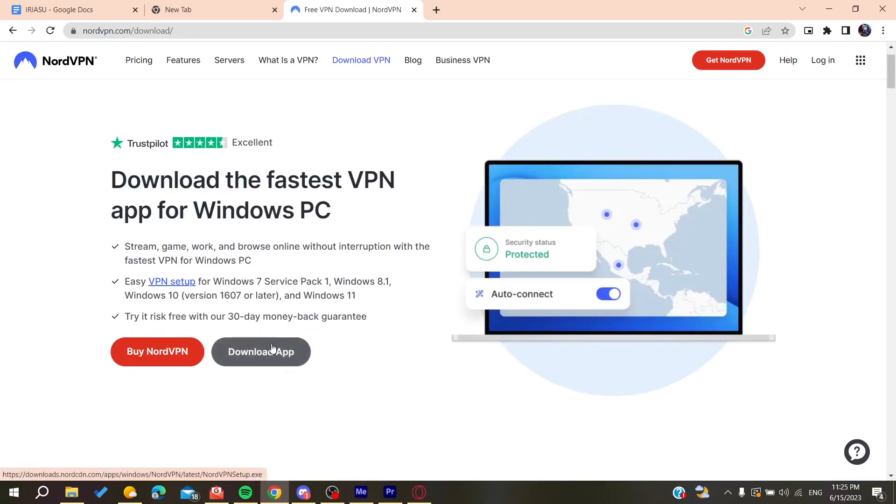
# Download NordVPNSetup.exe to the Desktop with Free Download Manager and run it.
pyautogui.click(260, 352)
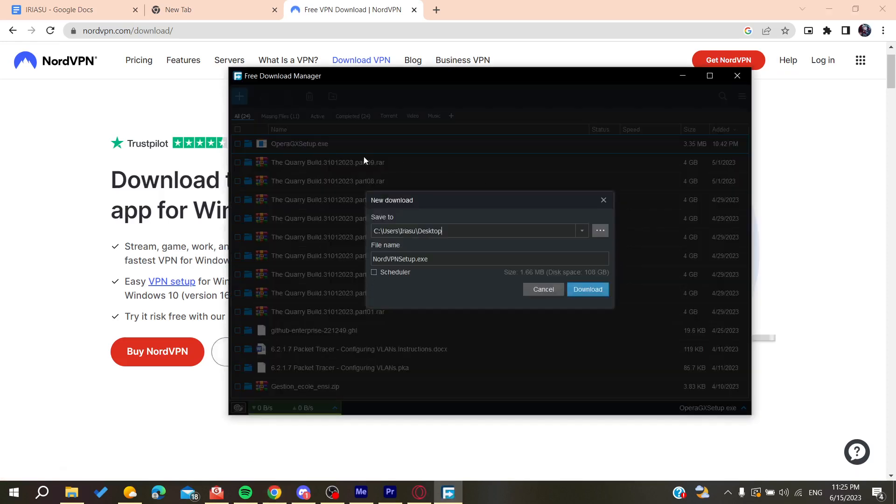
pyautogui.click(587, 289)
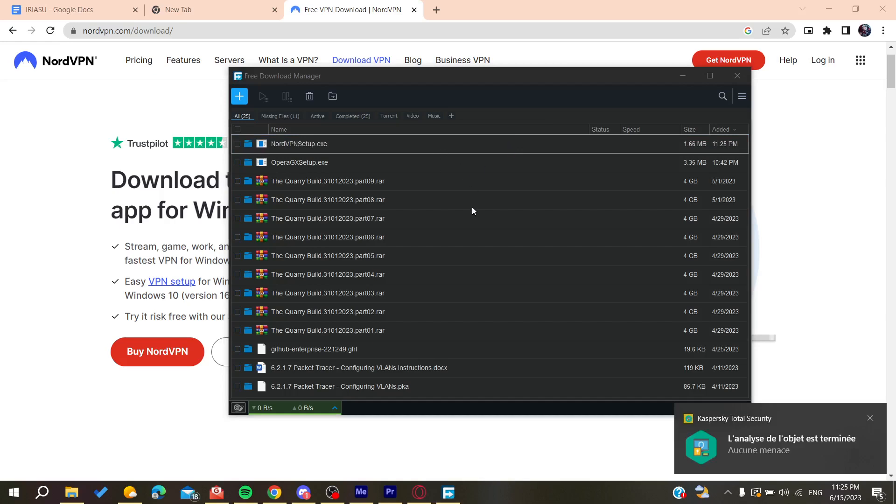
pyautogui.doubleClick(299, 143)
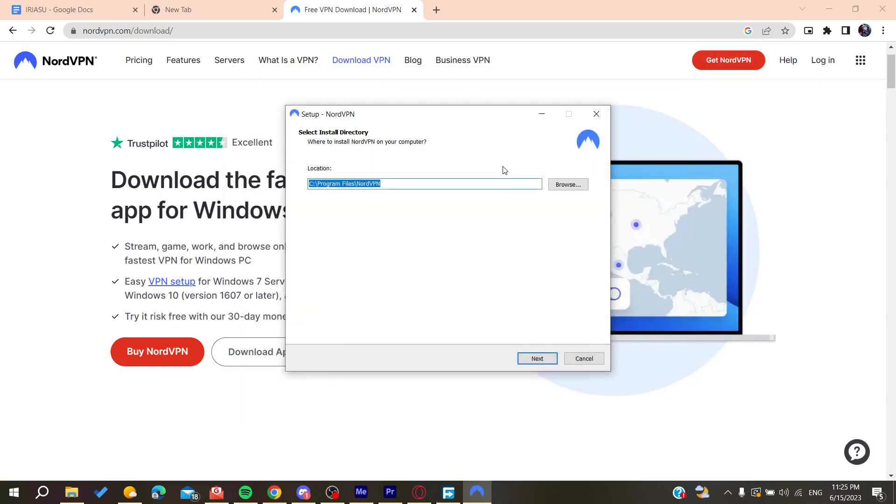
# Install NordVPN to the default location without a Start menu shortcut.
pyautogui.click(536, 359)
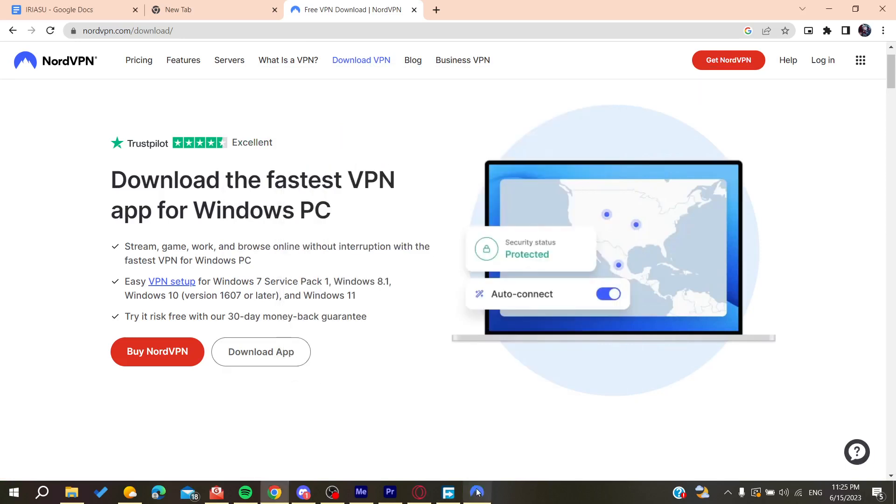
pyautogui.click(476, 492)
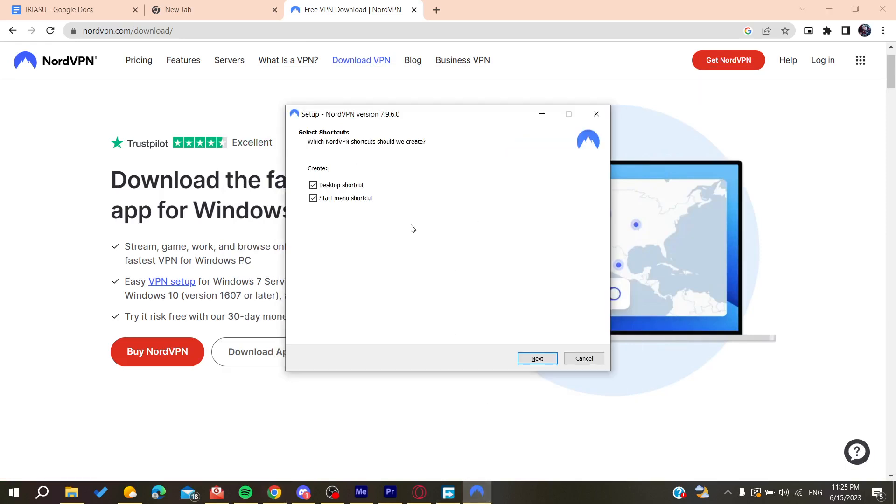
pyautogui.moveTo(344, 156)
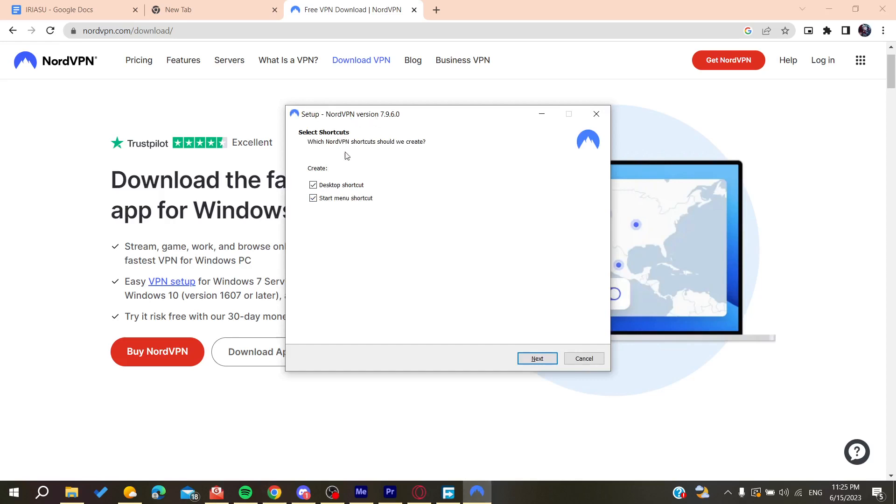
pyautogui.click(313, 198)
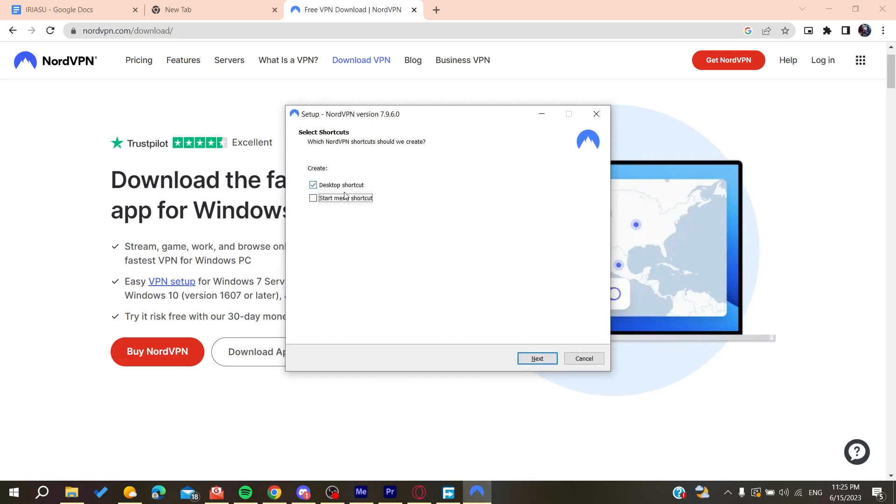
pyautogui.click(536, 358)
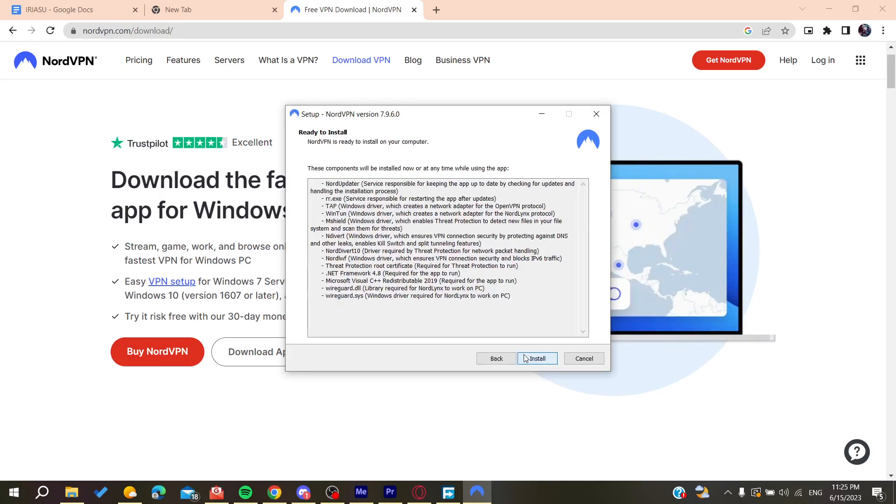
pyautogui.click(537, 359)
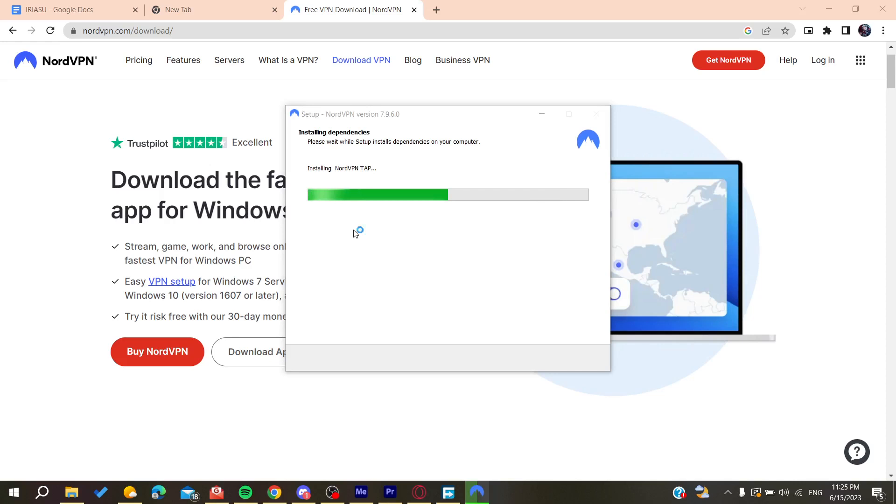
pyautogui.moveTo(380, 212)
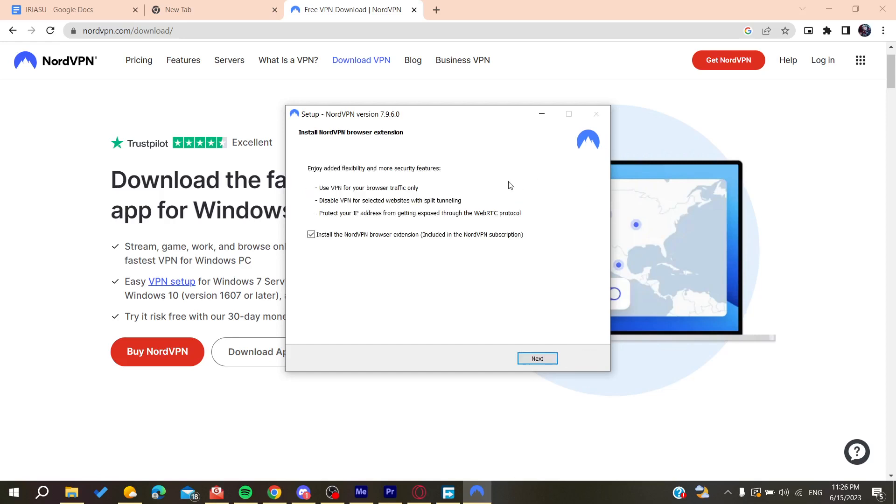
# Decline the NordVPN browser extension and complete the installation.
pyautogui.click(311, 234)
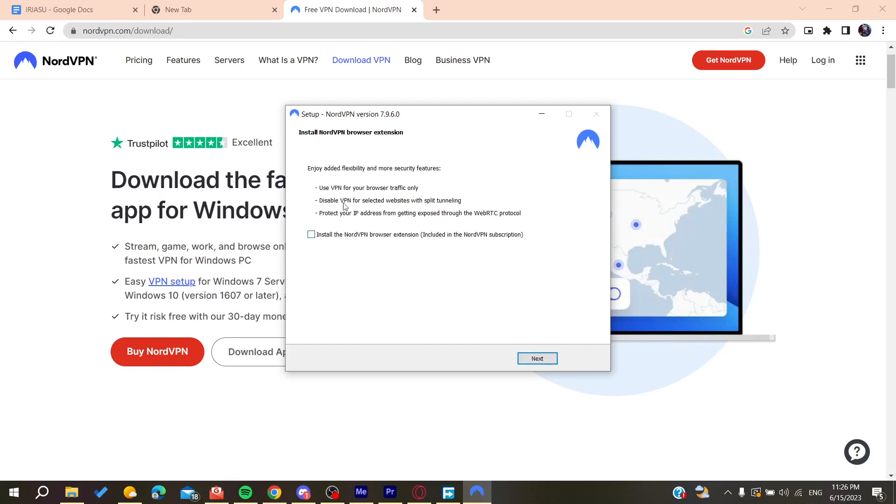
pyautogui.click(536, 358)
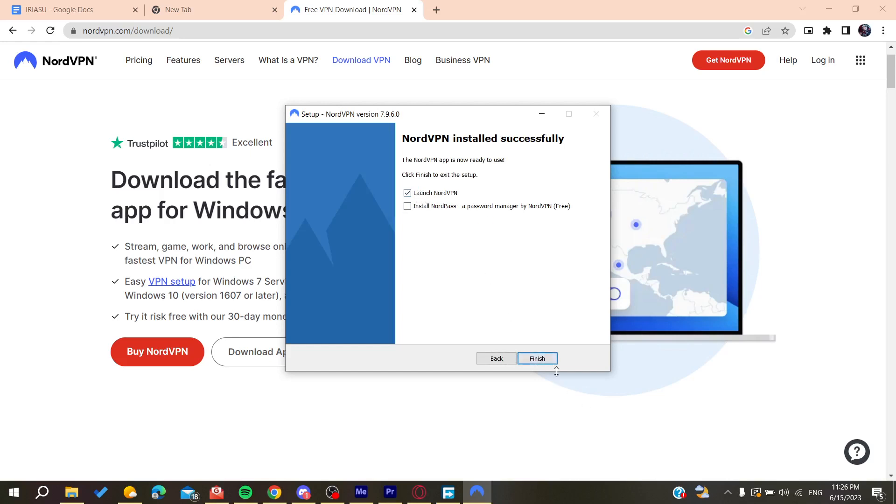
# Finish setup, launch NordVPN and start login with Google Chrome always used for these links.
pyautogui.click(537, 359)
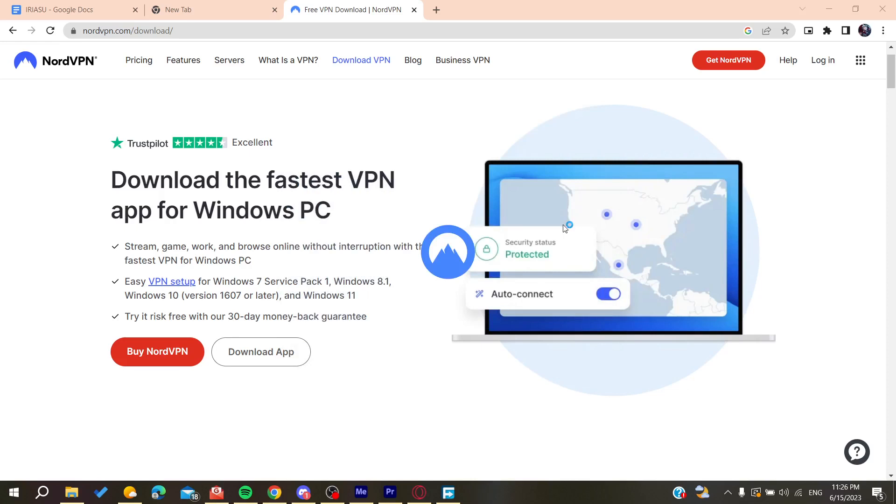
pyautogui.moveTo(447, 223)
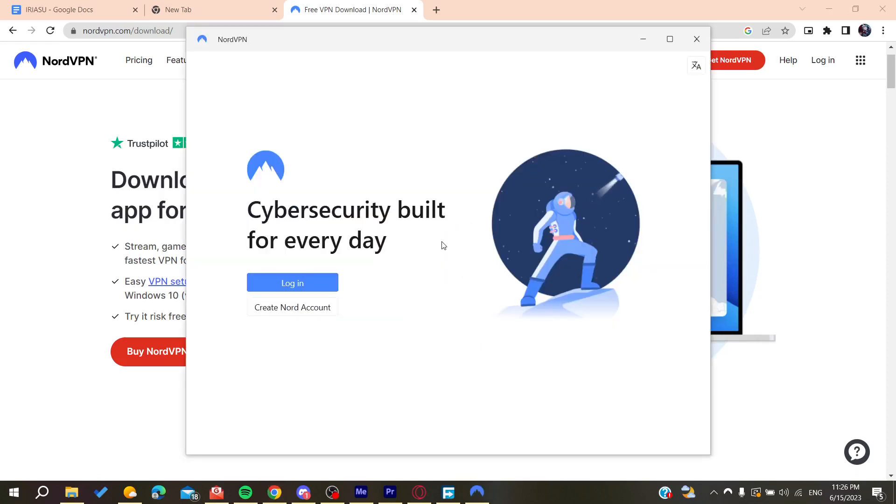
pyautogui.click(293, 283)
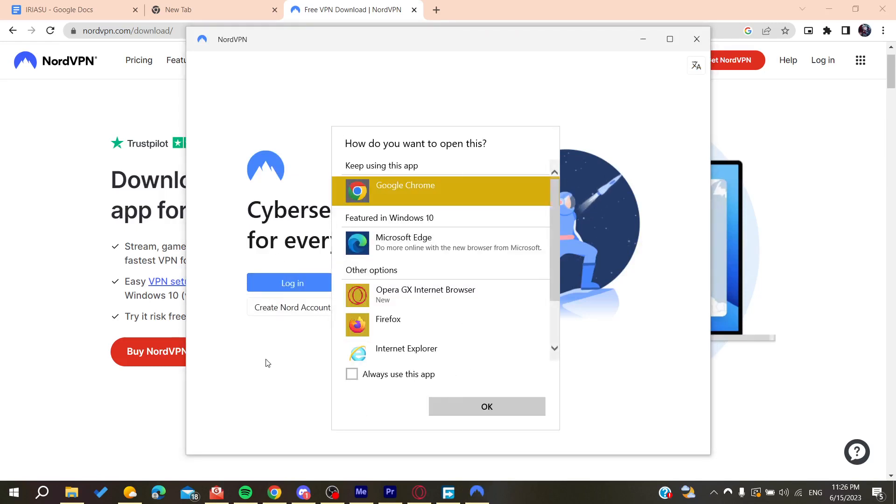
pyautogui.click(486, 406)
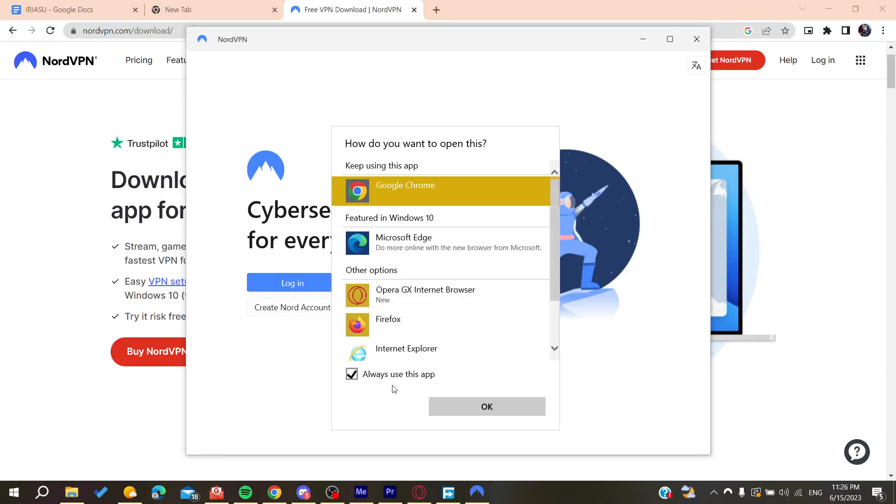
pyautogui.click(486, 406)
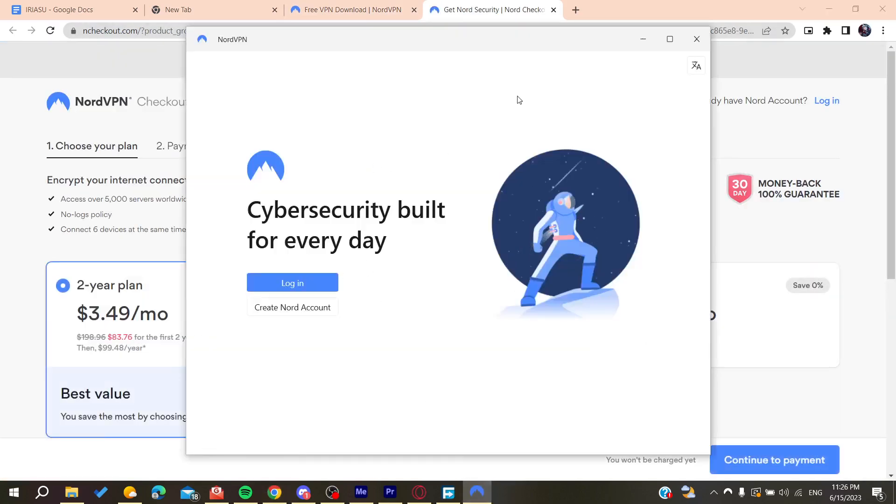
# Maximize NordVPN and sign in to reach the server map with the connection panel.
pyautogui.click(669, 40)
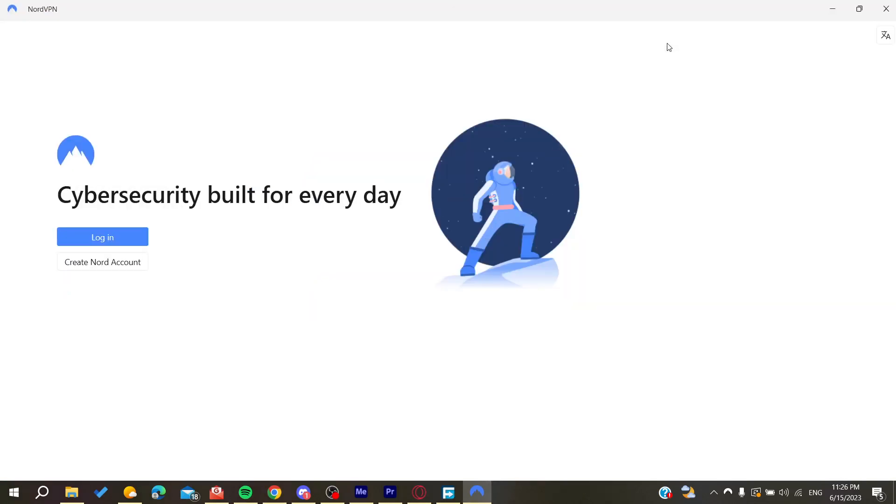
pyautogui.moveTo(418, 194)
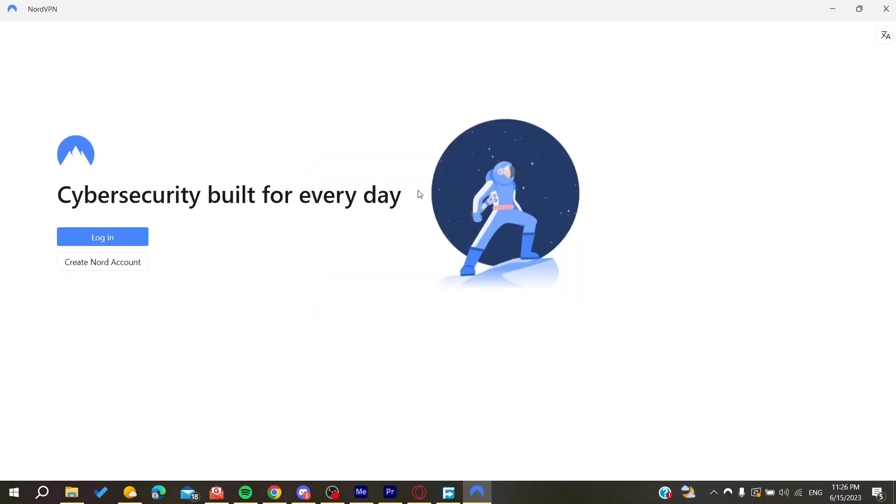
pyautogui.click(102, 237)
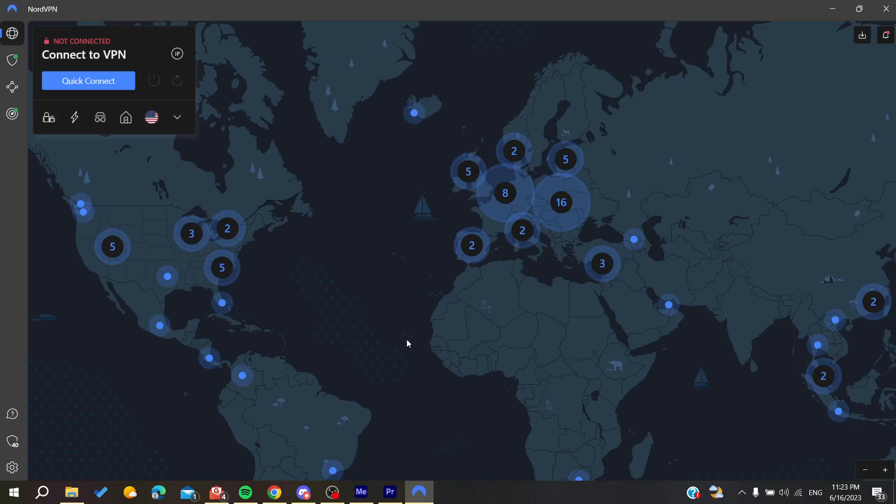
pyautogui.moveTo(309, 179)
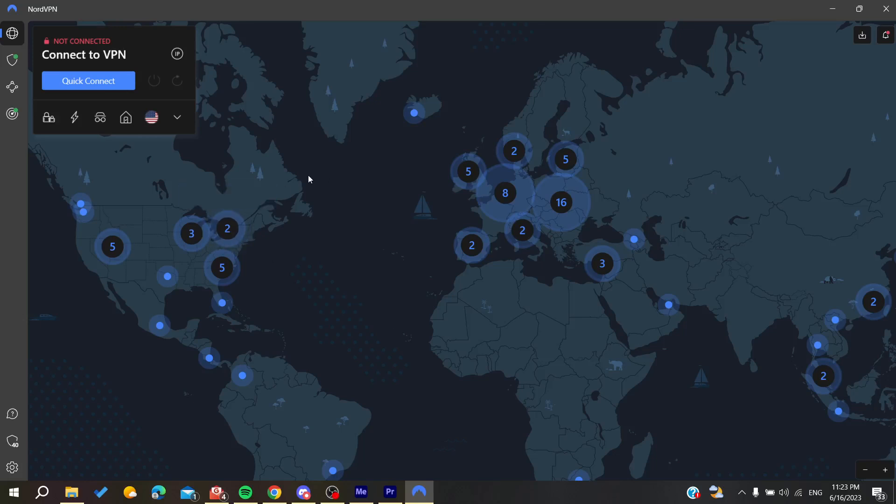
pyautogui.moveTo(13, 467)
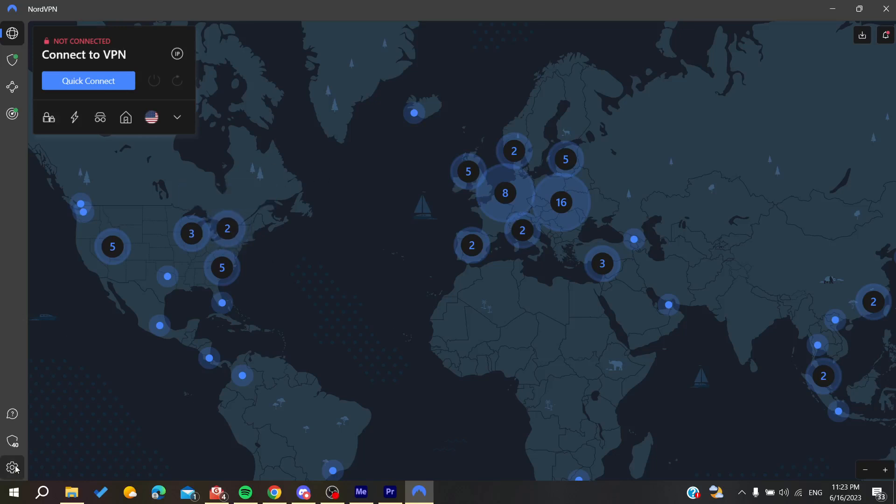
# From Settings > Profile, manage the subscription active until 7/15/2023 in the online account.
pyautogui.click(12, 466)
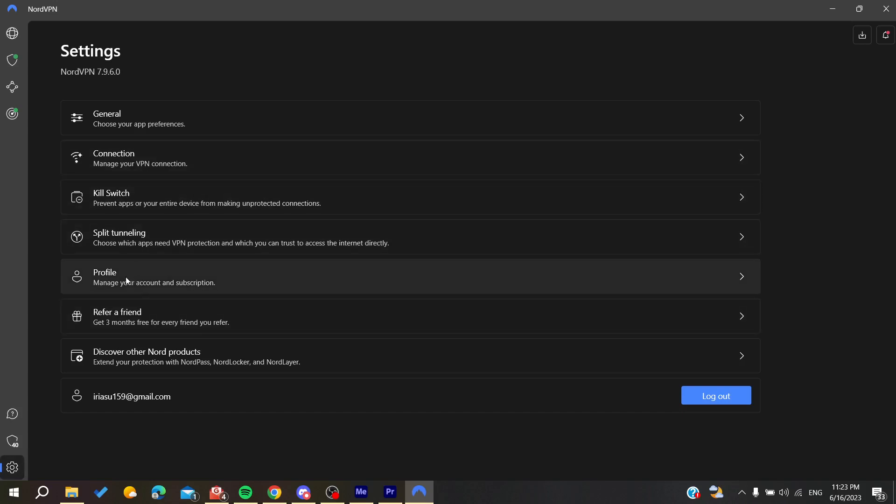
pyautogui.moveTo(134, 285)
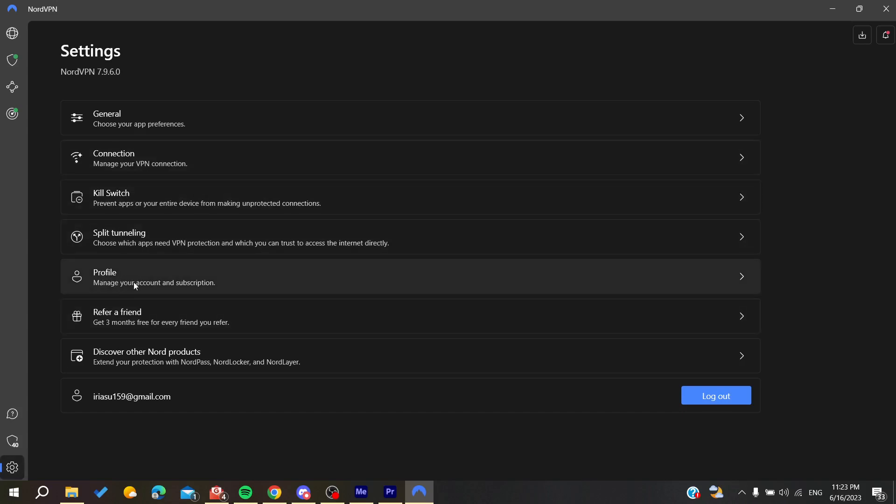
pyautogui.click(400, 277)
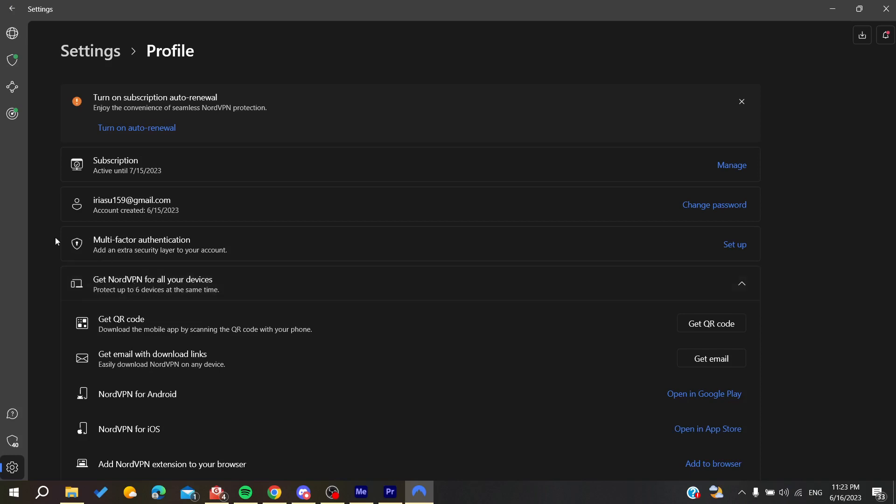
pyautogui.scroll(3)
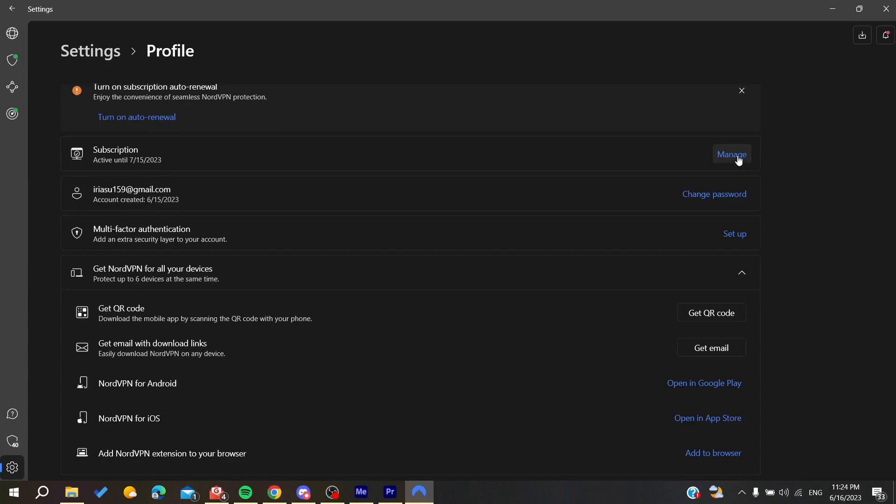
pyautogui.click(730, 154)
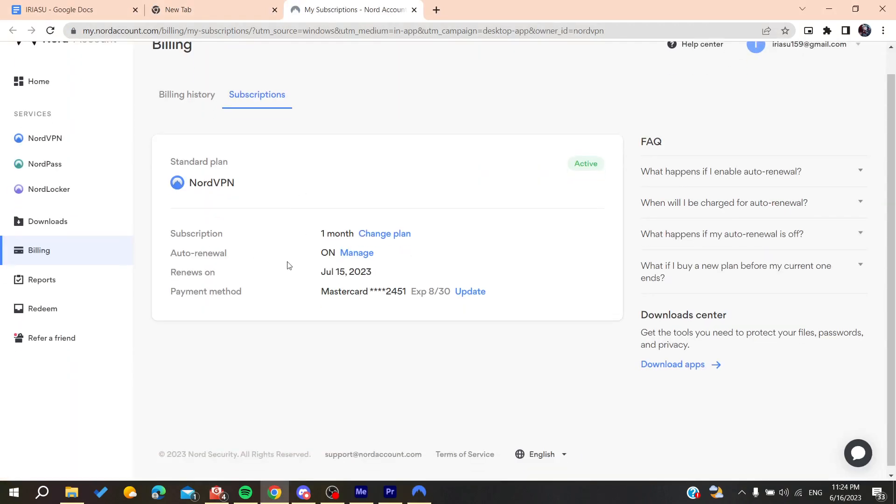
# Manage auto-renewal and highlight the Jul 15, 2023 expiry on the cancellation page.
pyautogui.click(356, 253)
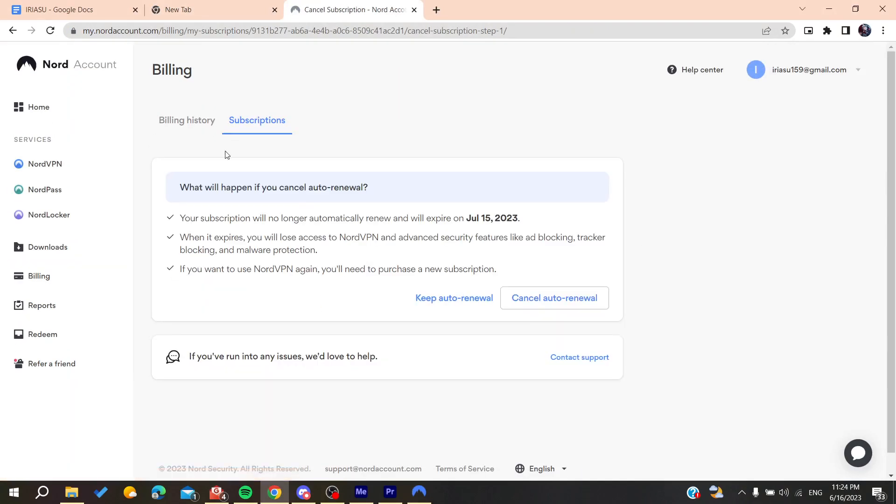
pyautogui.moveTo(469, 255)
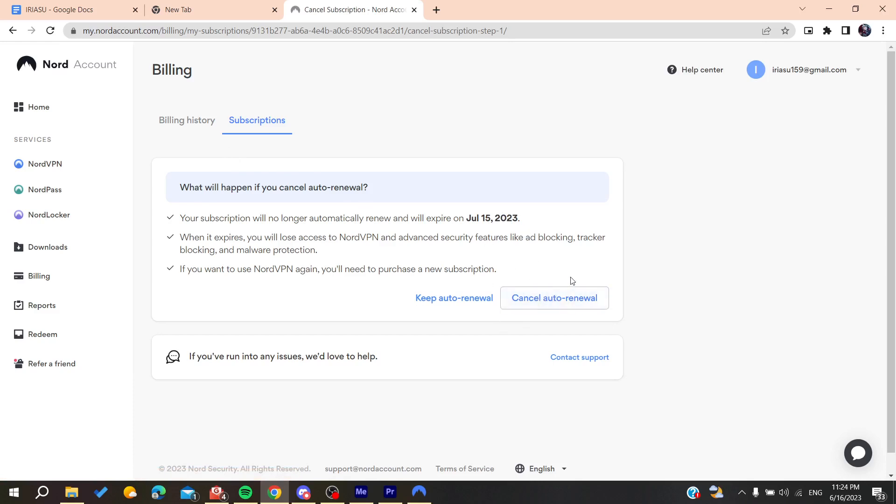
pyautogui.doubleClick(491, 218)
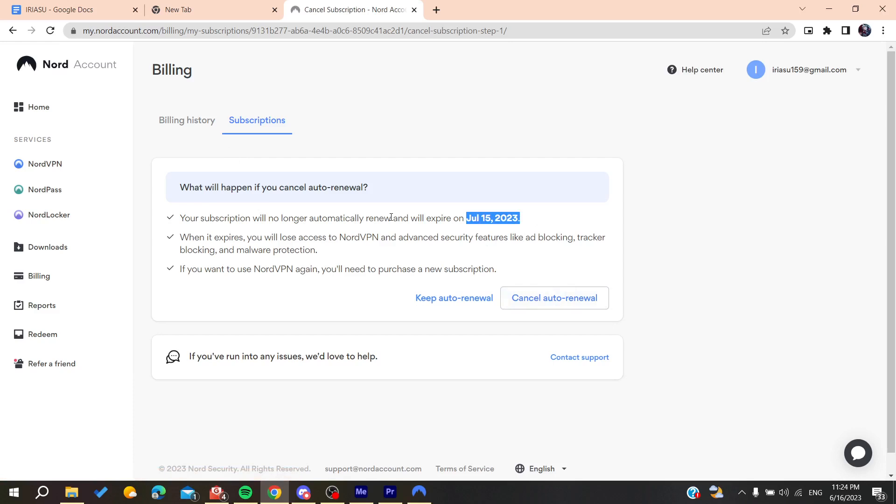